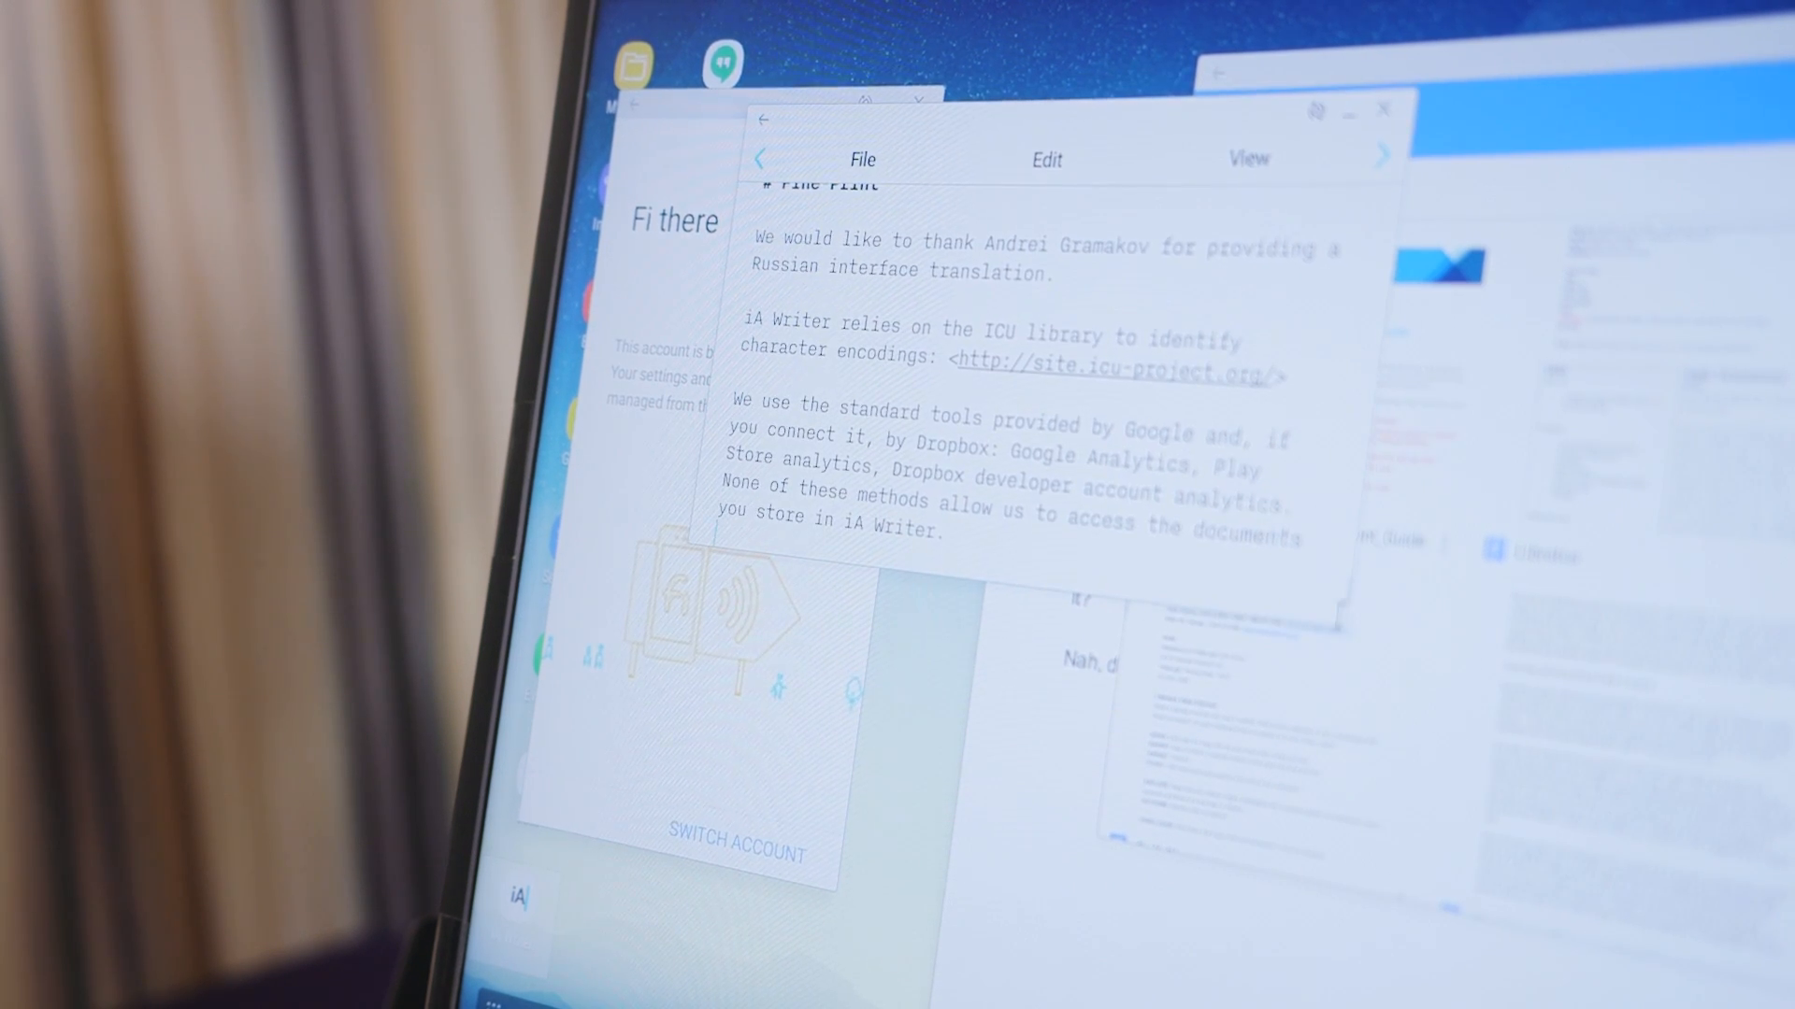
scroll(down, 3)
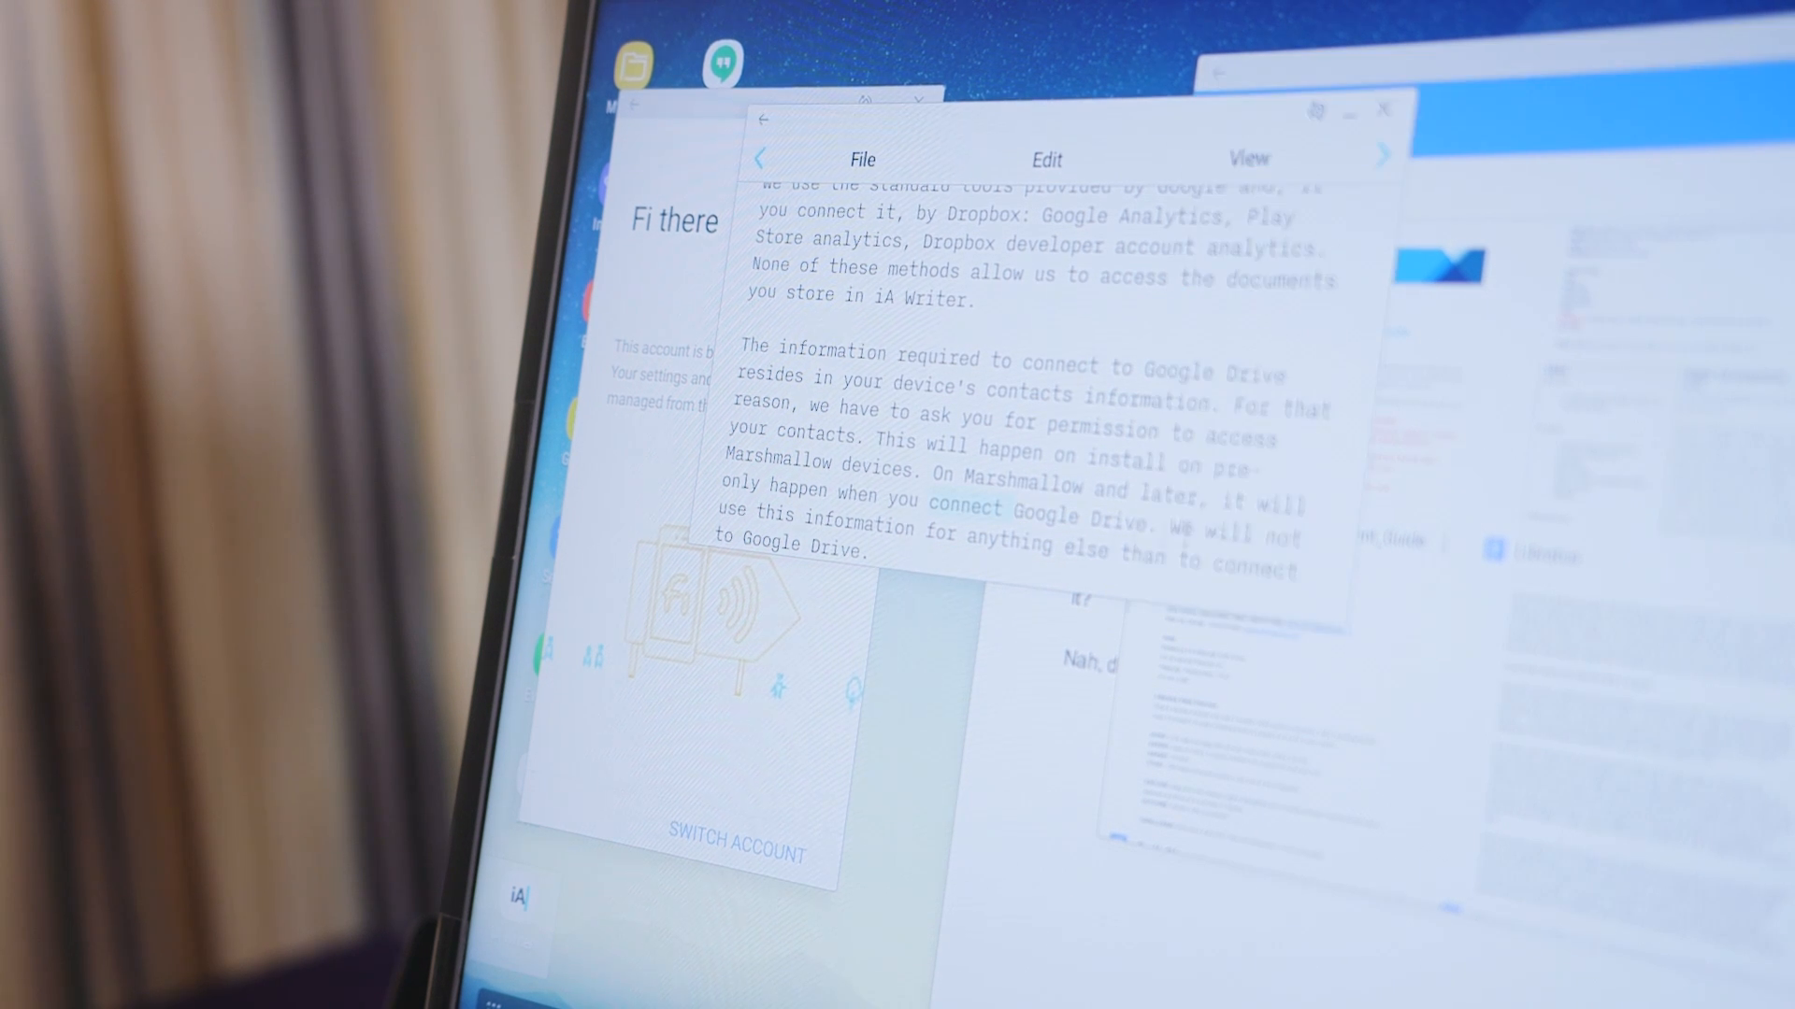